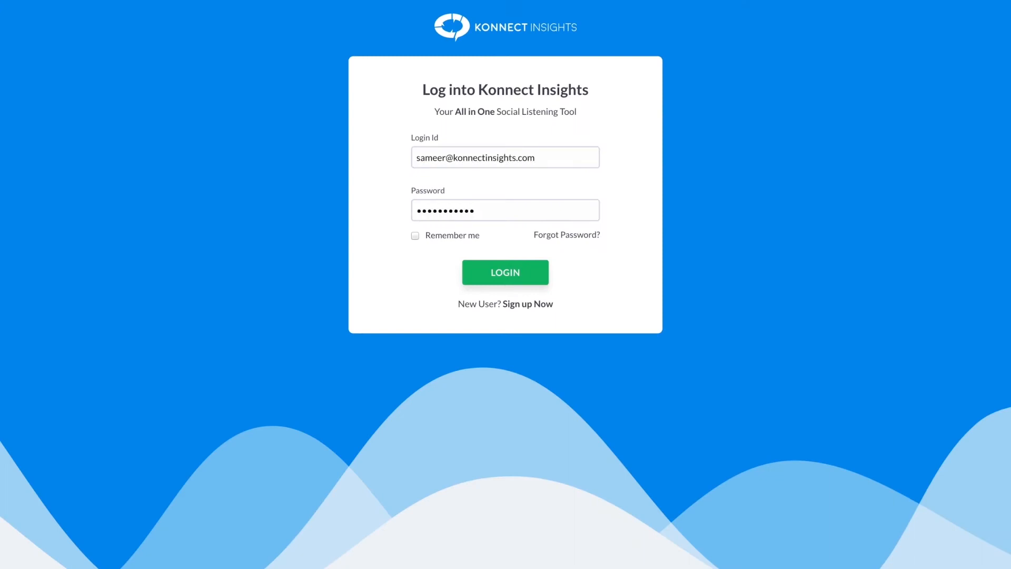
Log into the Konnect Insights account to reach the Topics area
left_click(506, 272)
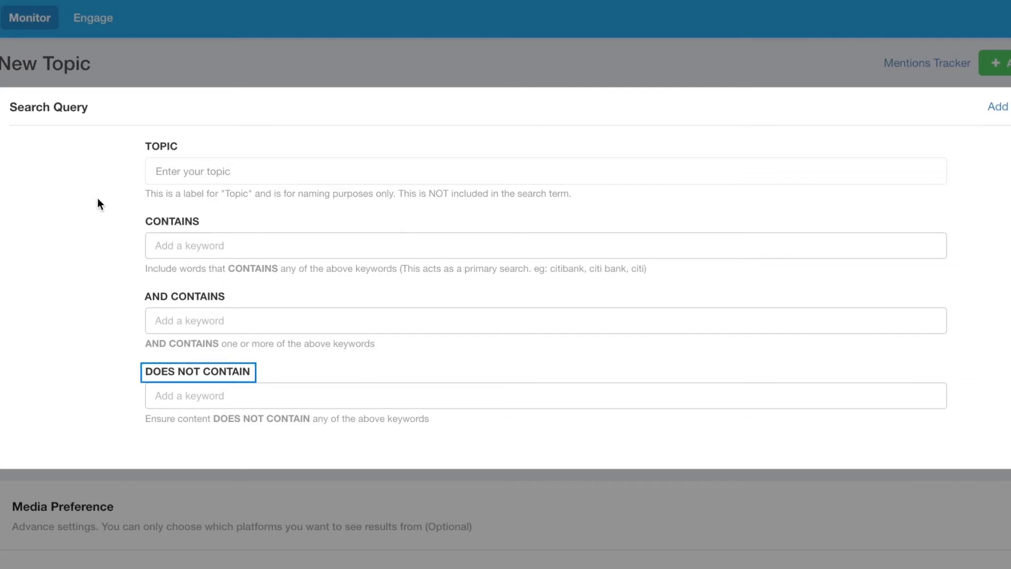
Enter 'Football Demo Topic' as the topic name
type("Football D")
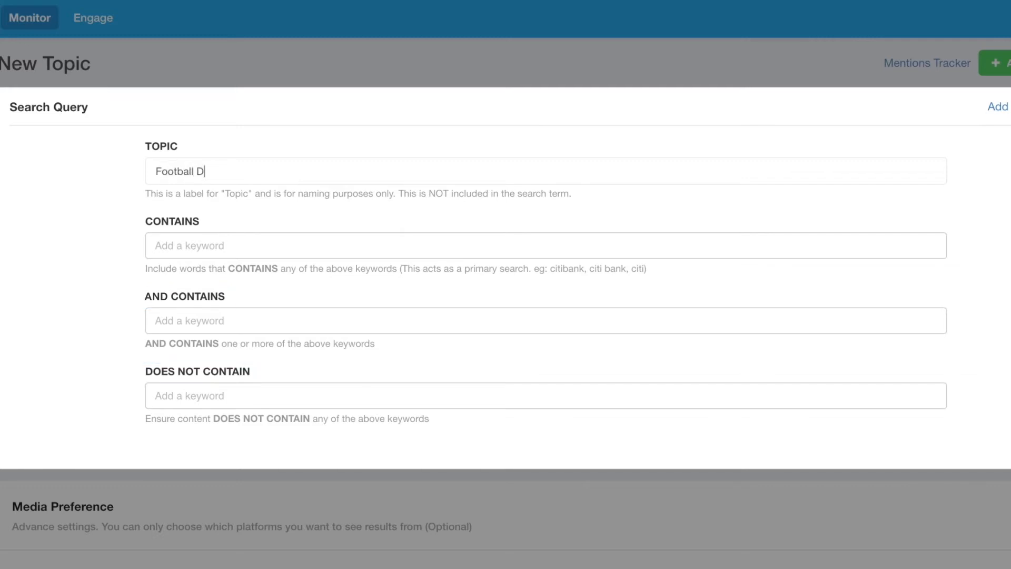
type("emo Topic")
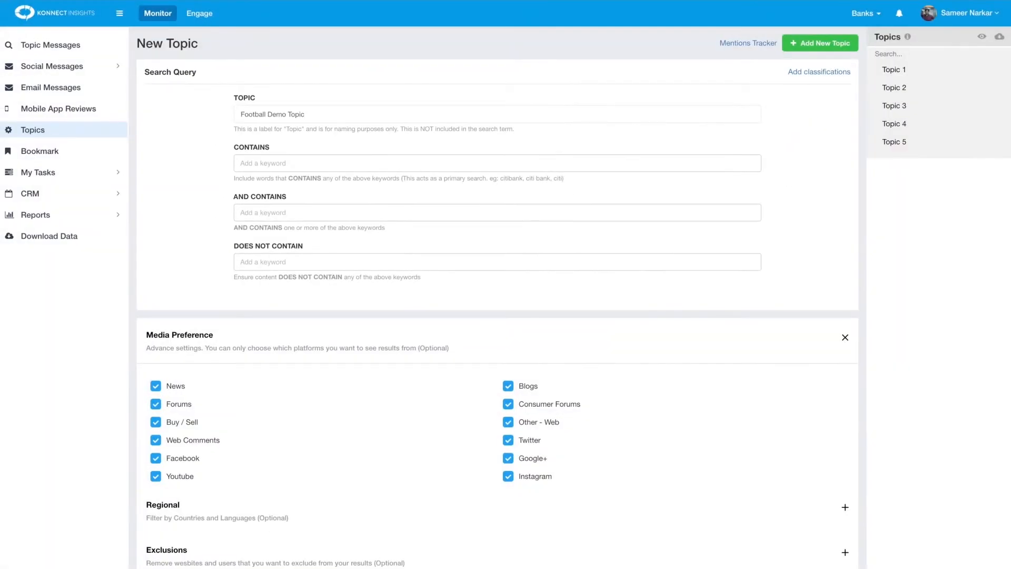
left_click(504, 153)
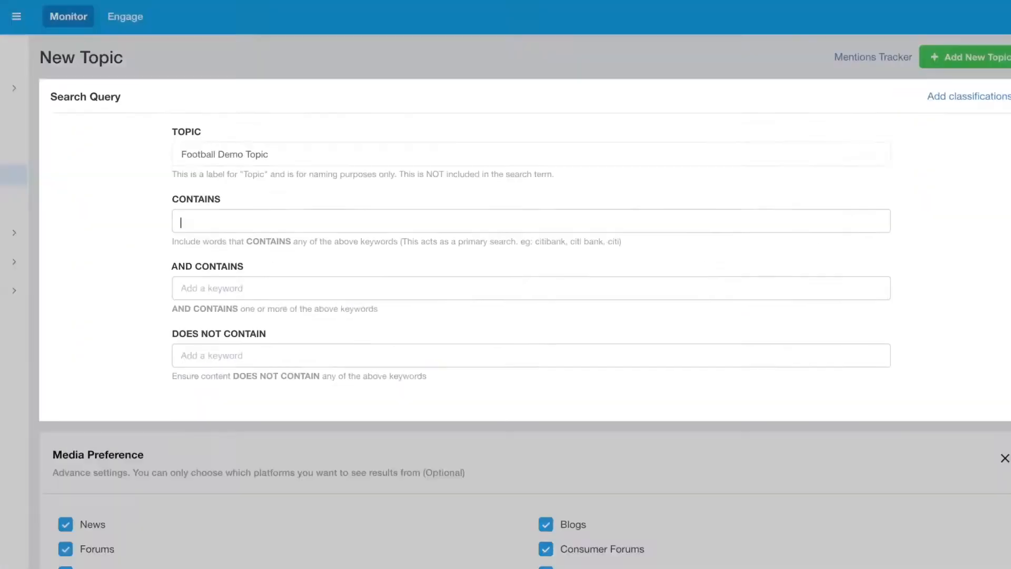
Add Football and Soccer as the Contains keywords
type("Football")
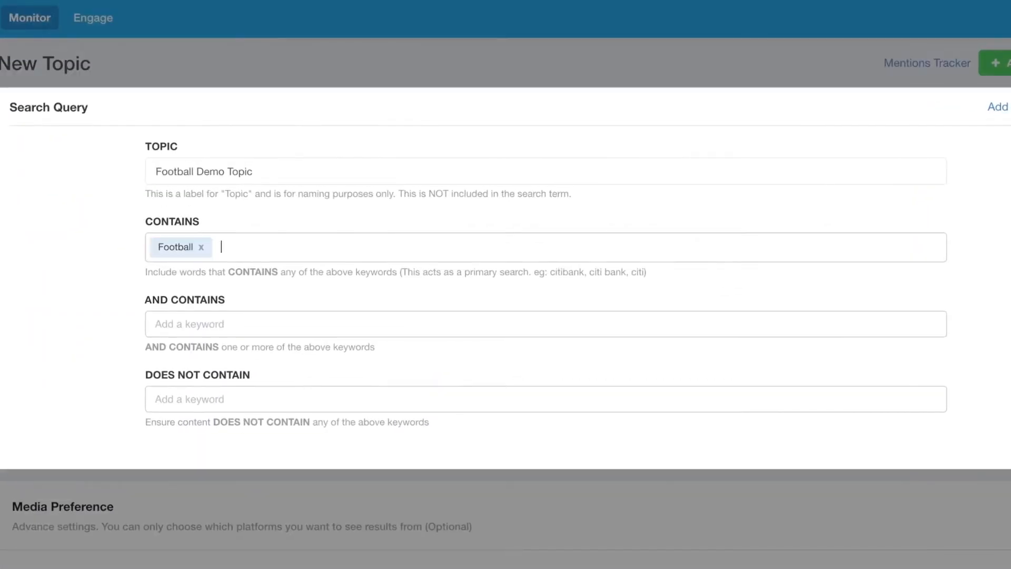
type("Soccer")
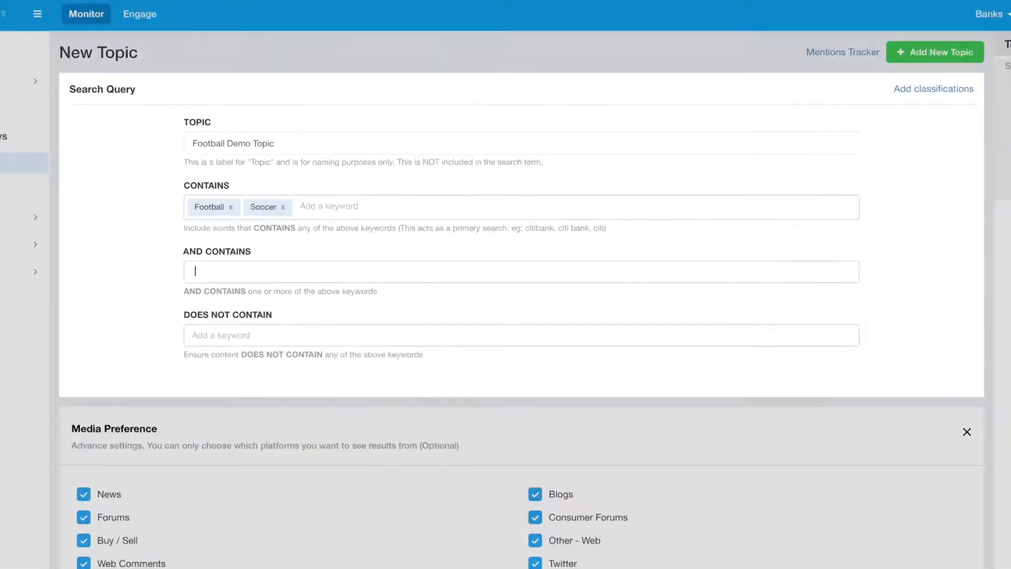
Add Messi and Ronaldo as the And Contains keywords
type("Messi")
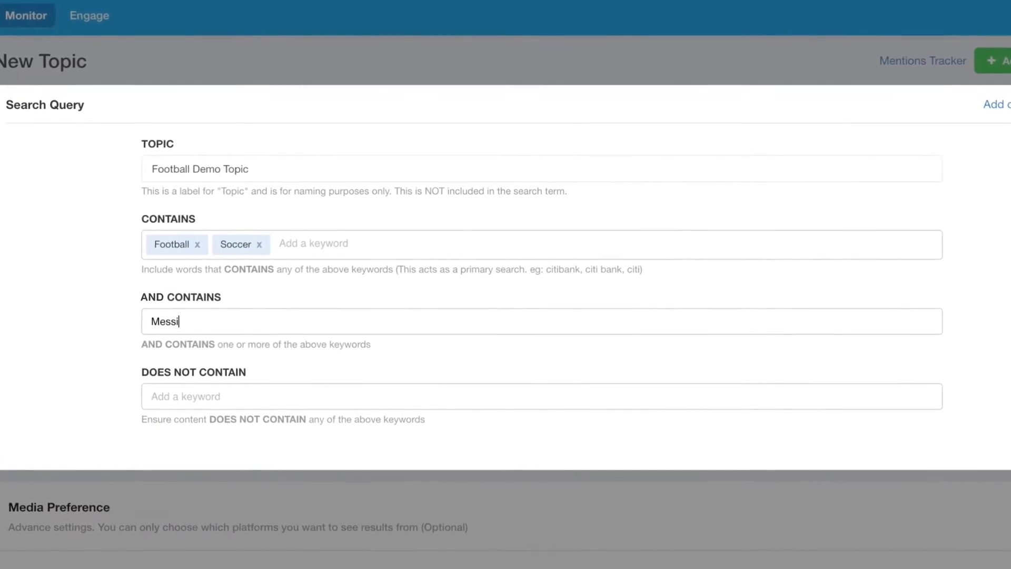
type("Rona")
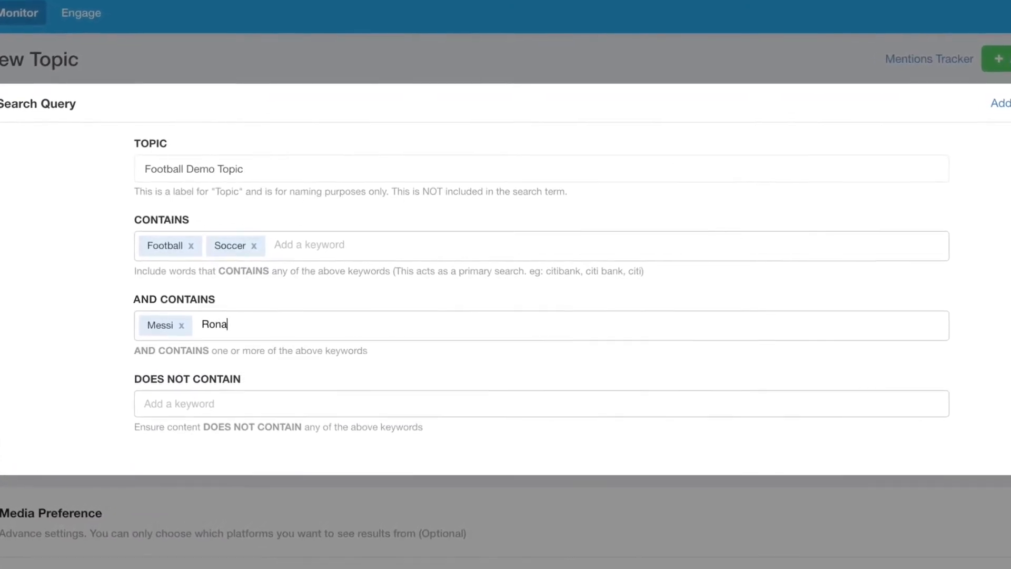
type("ldo")
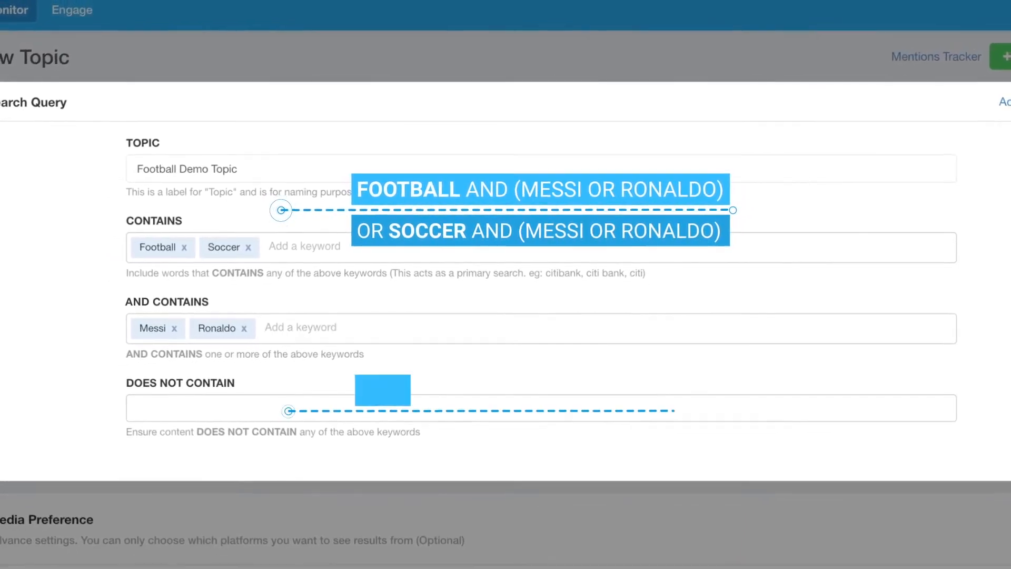
Add 'El Clasico' as a Does Not Contain exclusion keyword
type("El Cla")
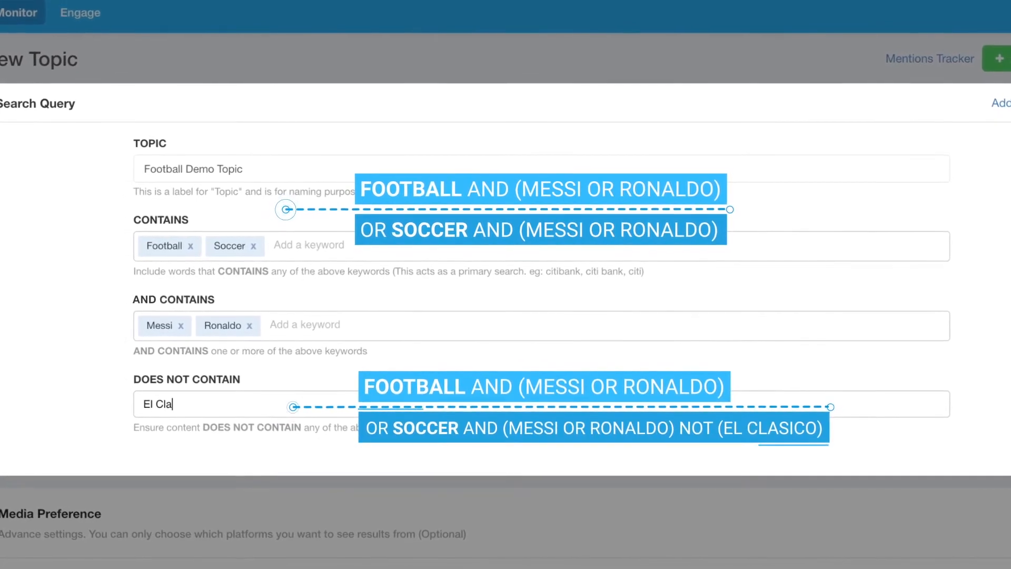
key("Enter")
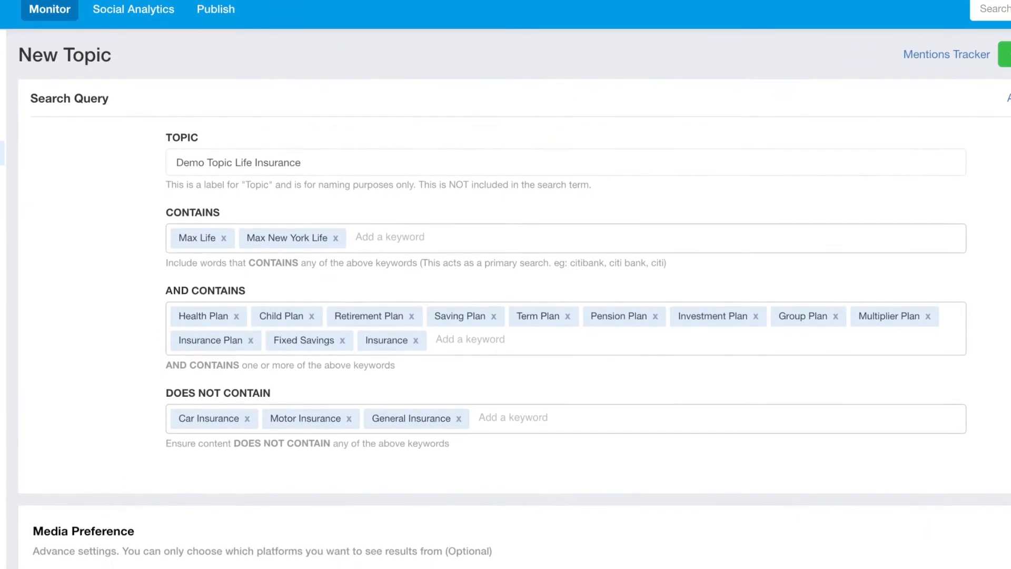
scroll("down", 3)
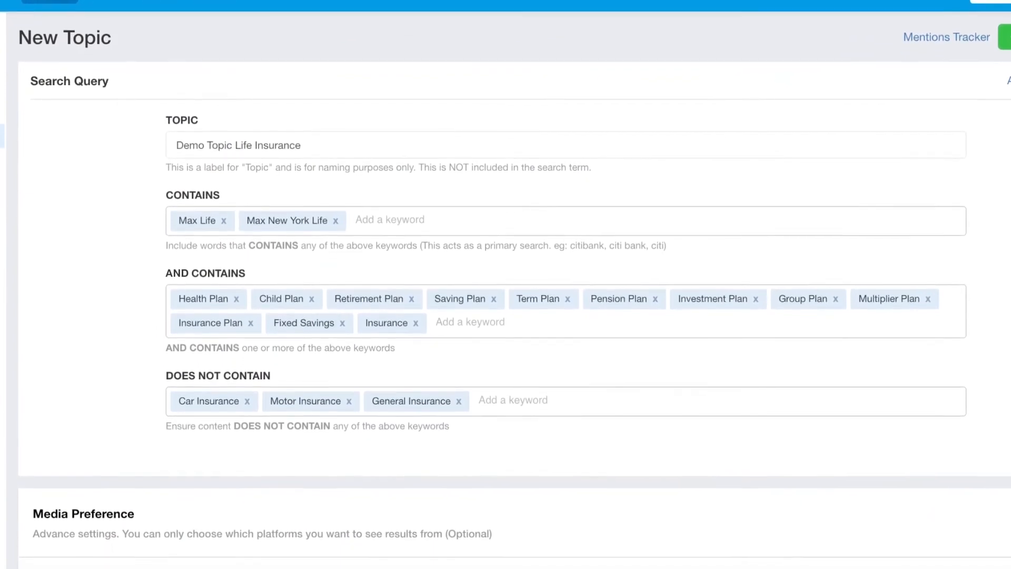
scroll("down", 3)
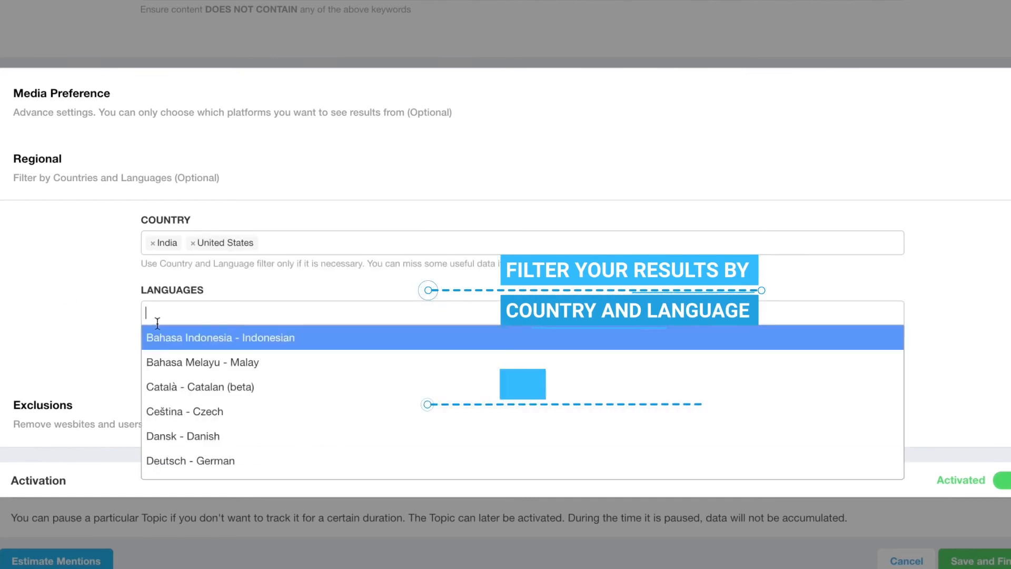
Add English and English UK - British English as language filters
type("eng")
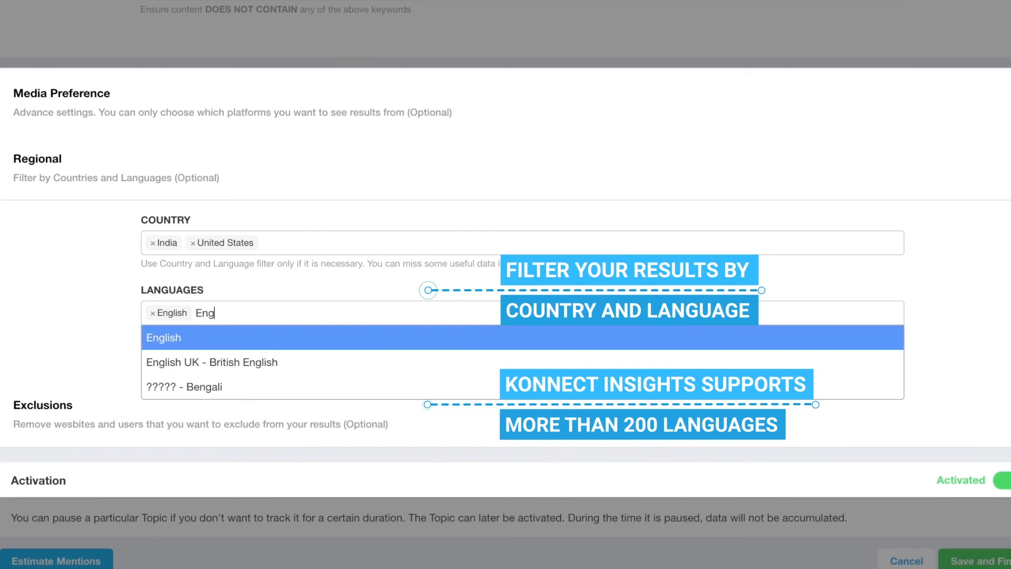
left_click(212, 363)
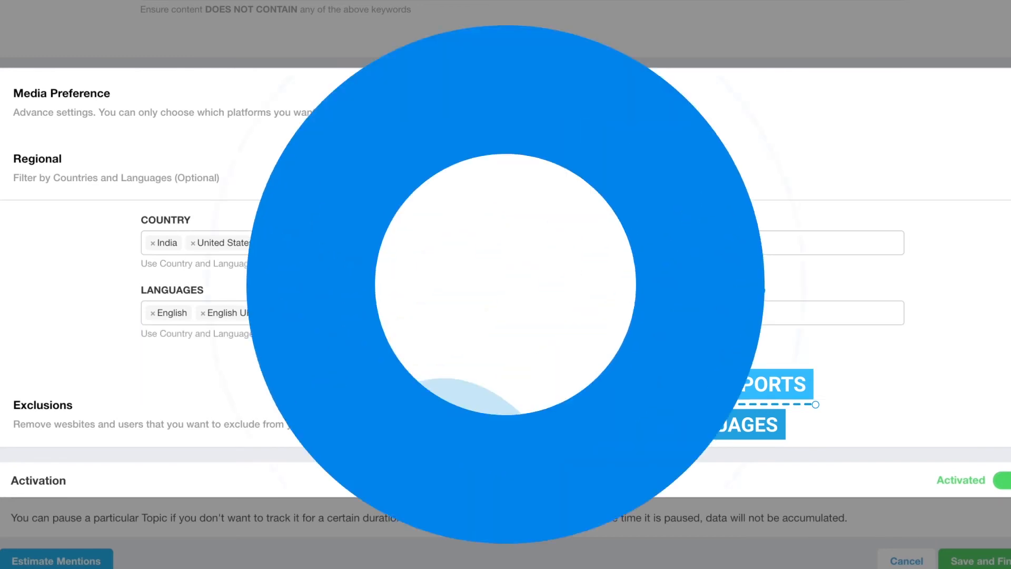